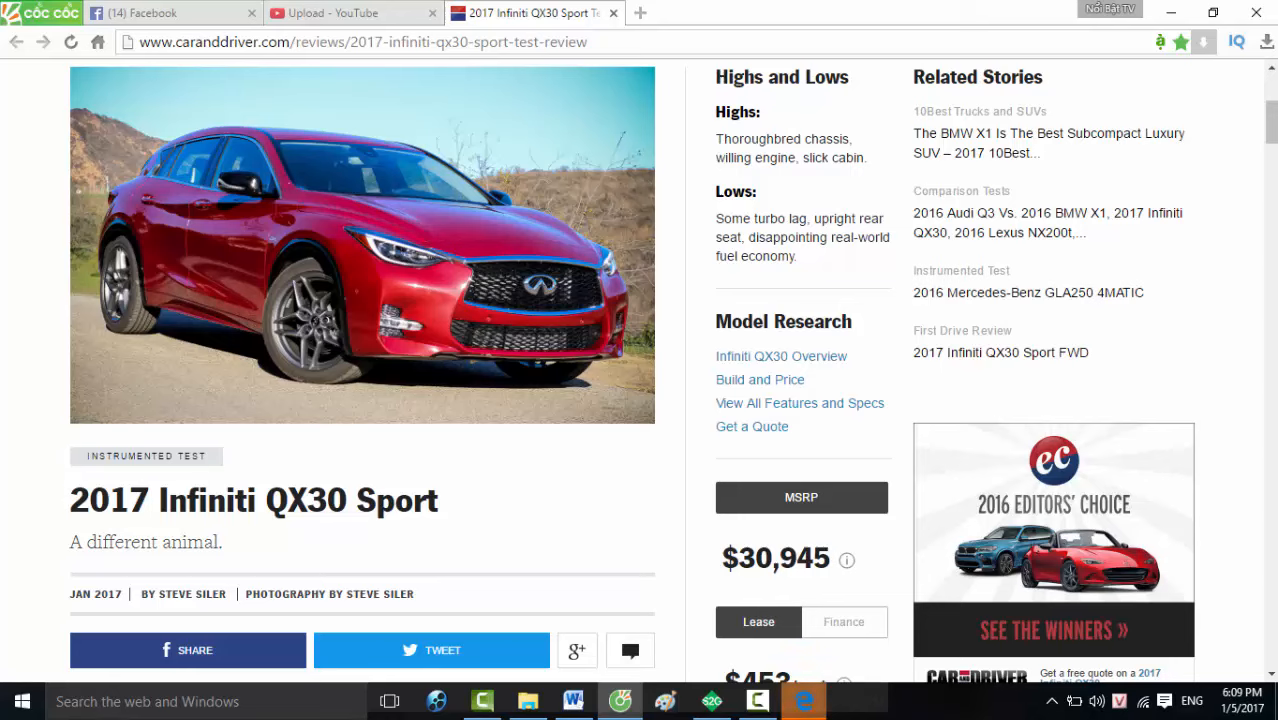
mouse_move(1204, 458)
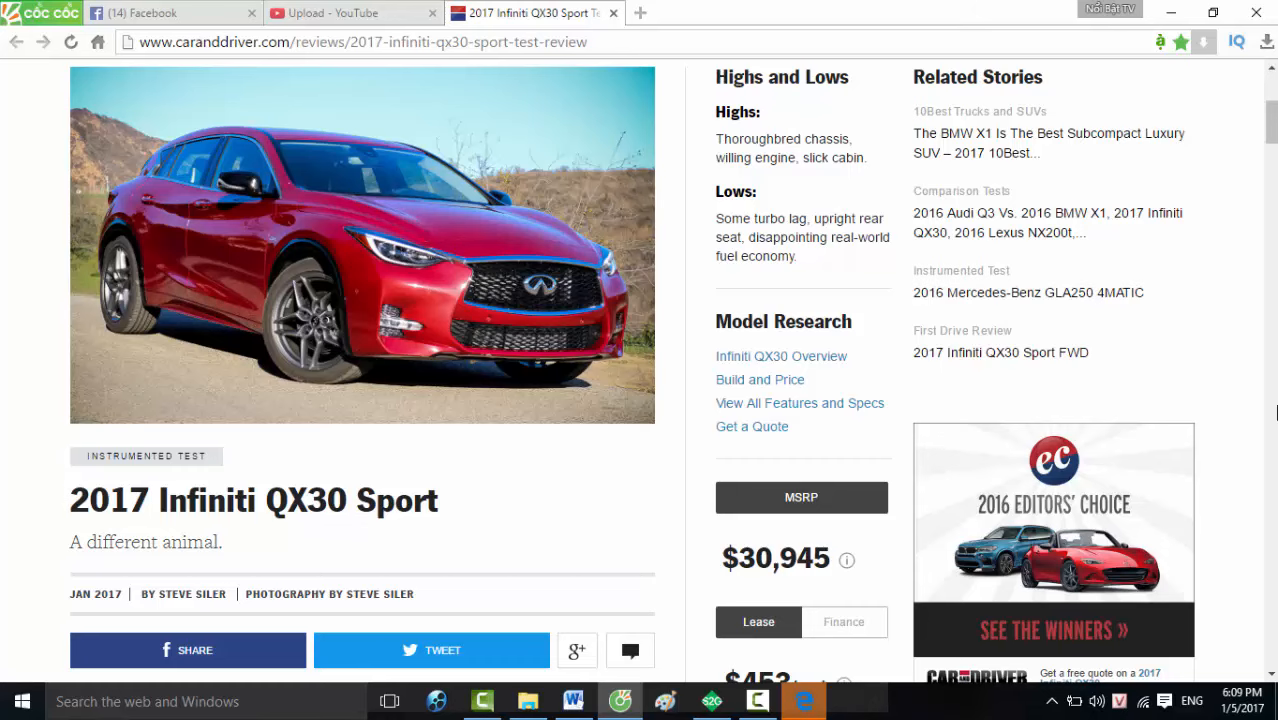
scroll(down, 3)
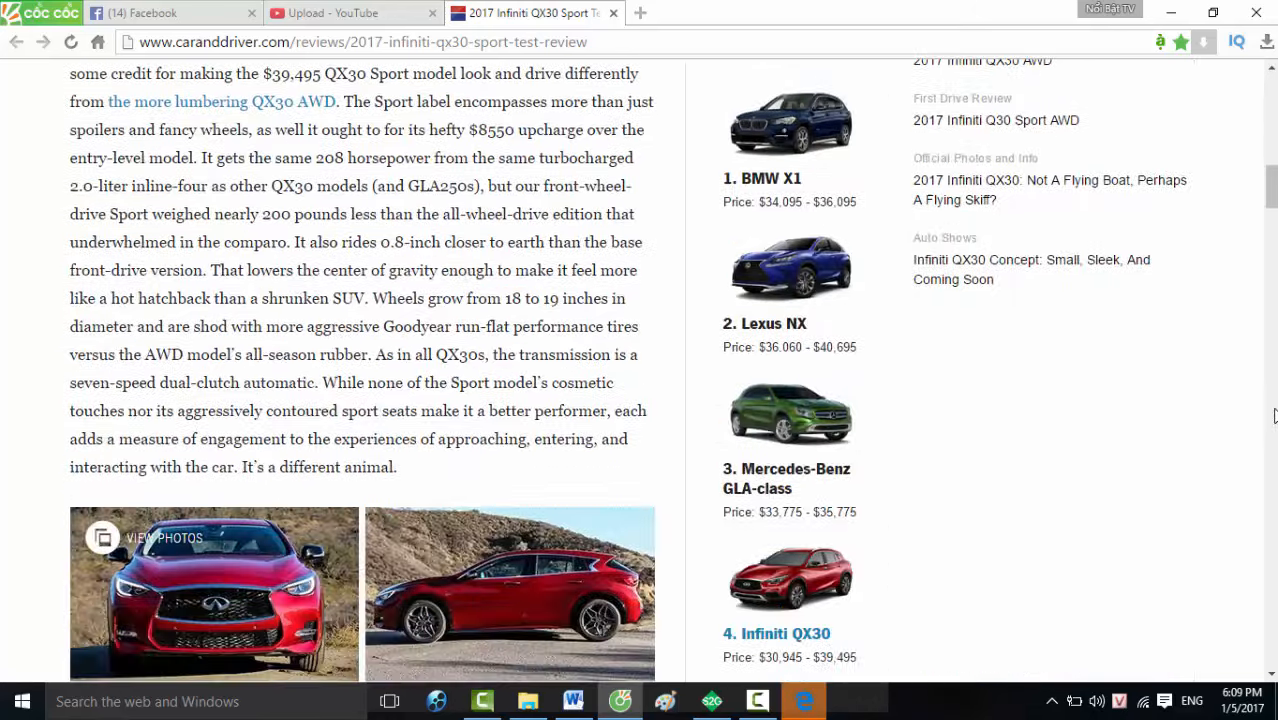
scroll(down, 3)
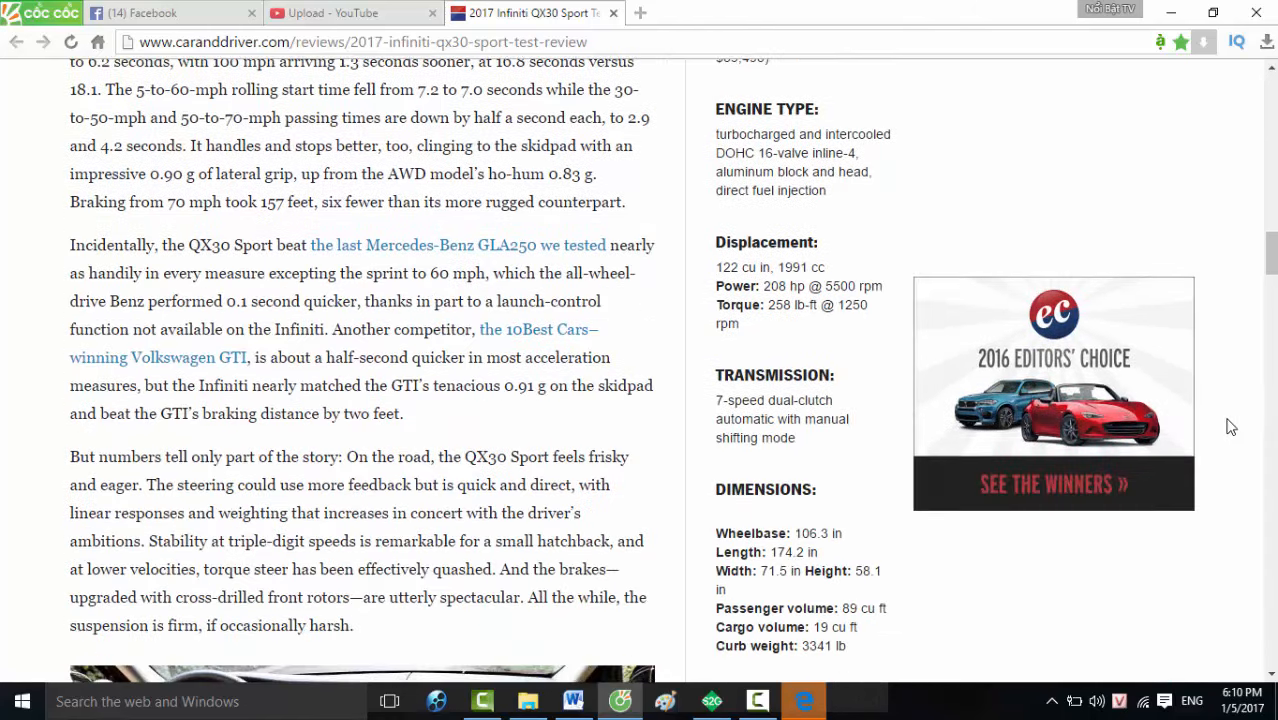
scroll(down, 3)
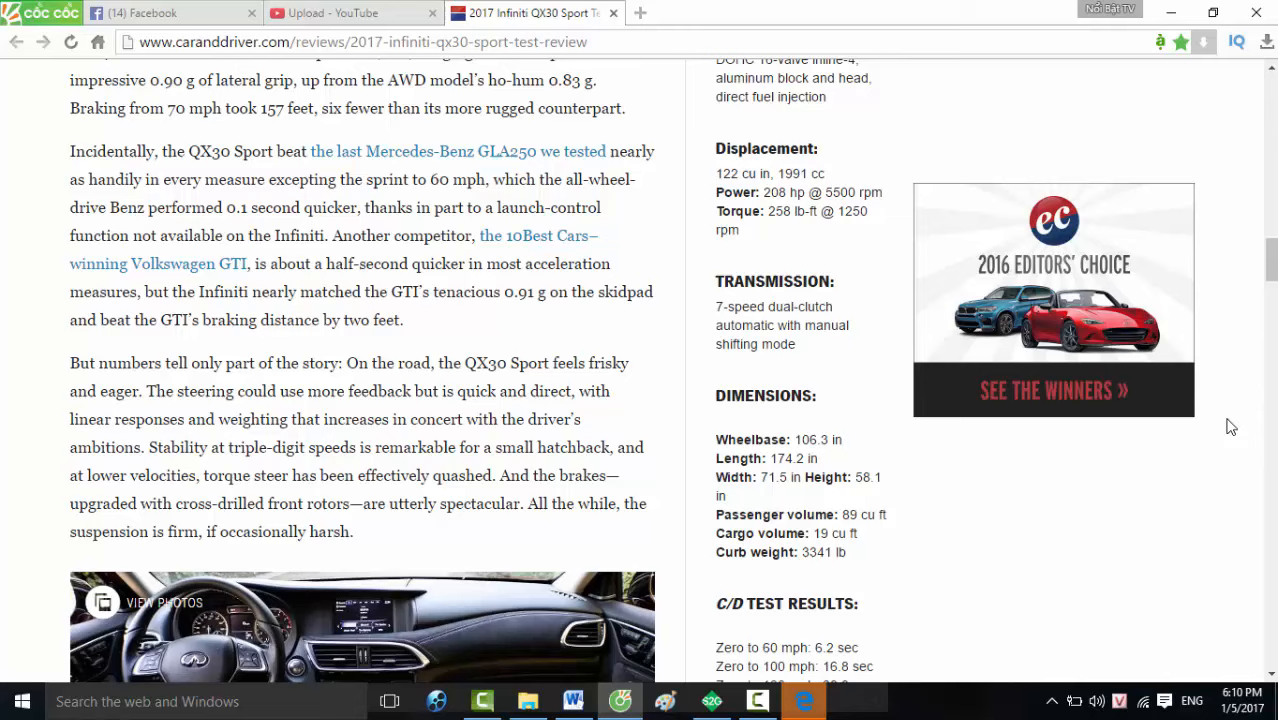
scroll(down, 3)
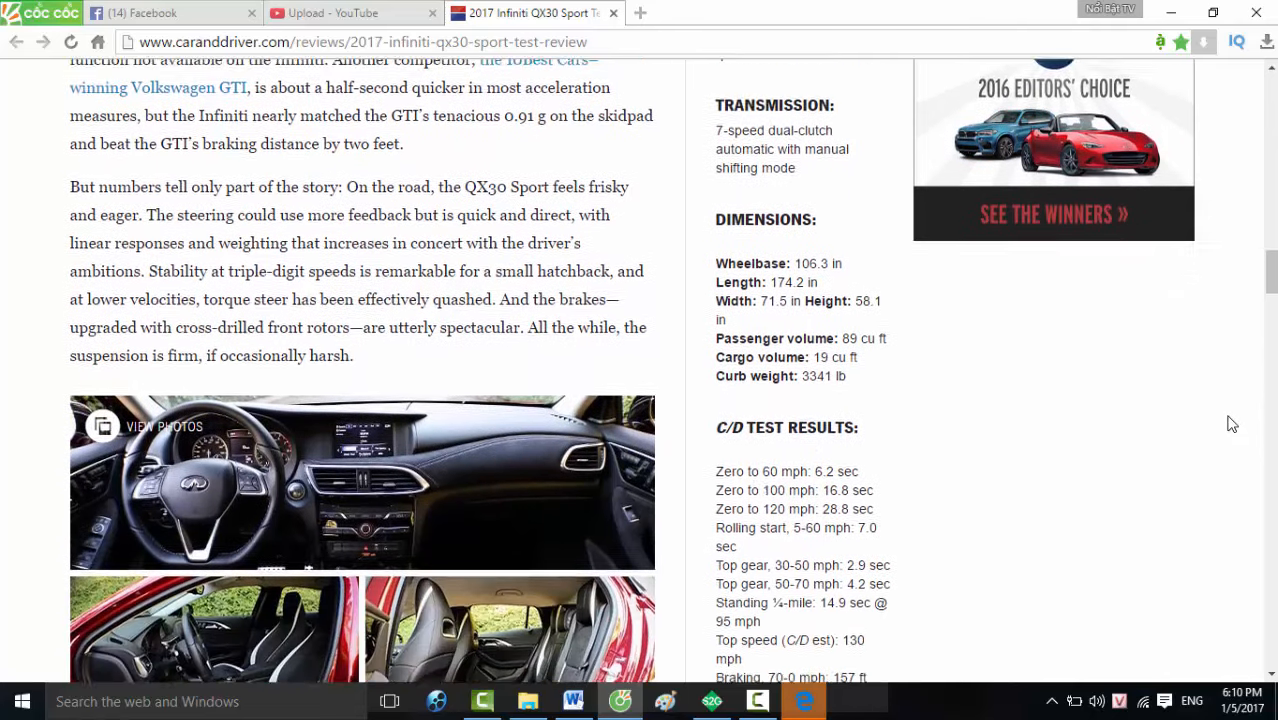
scroll(down, 3)
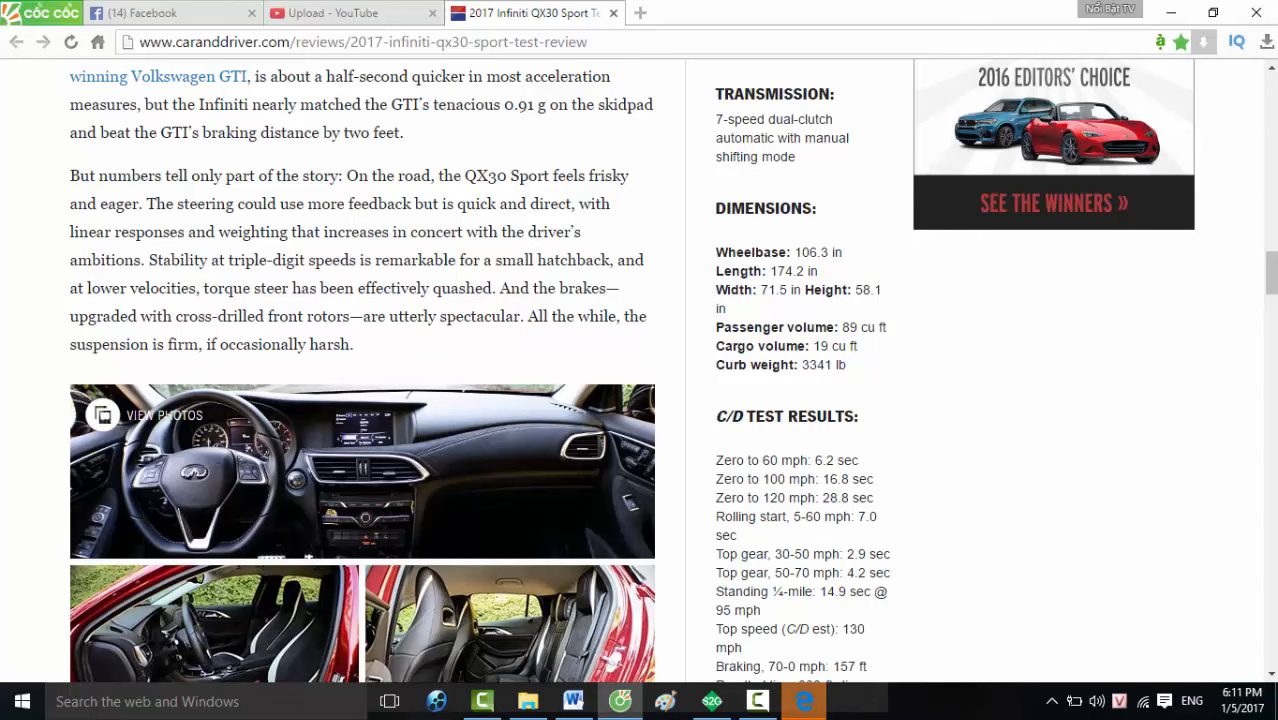
scroll(down, 3)
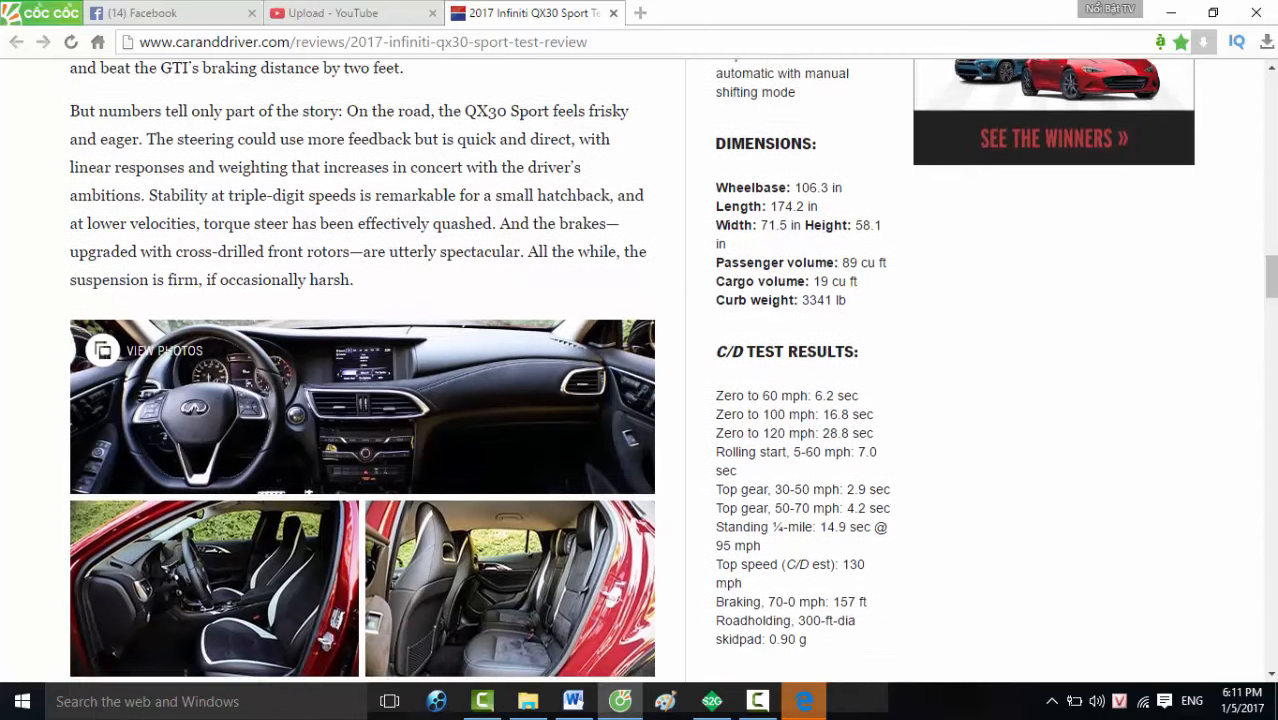
scroll(down, 3)
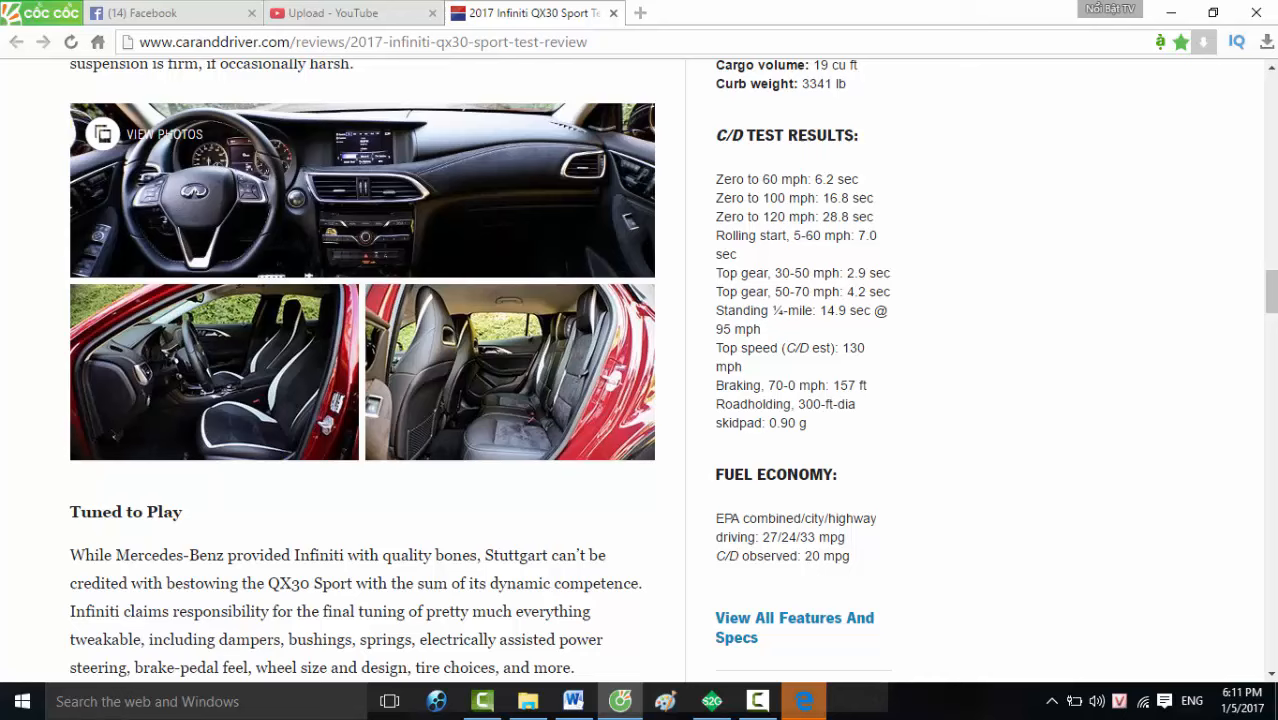
mouse_move(1270, 420)
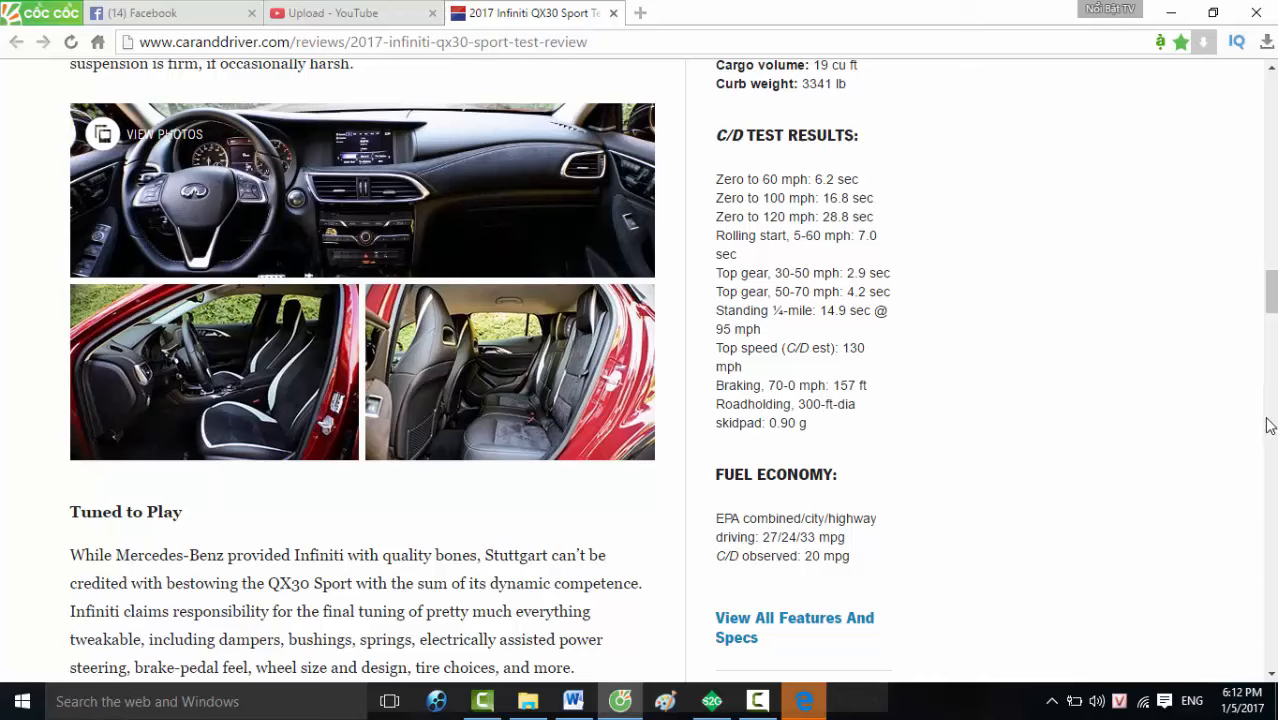
mouse_move(1268, 424)
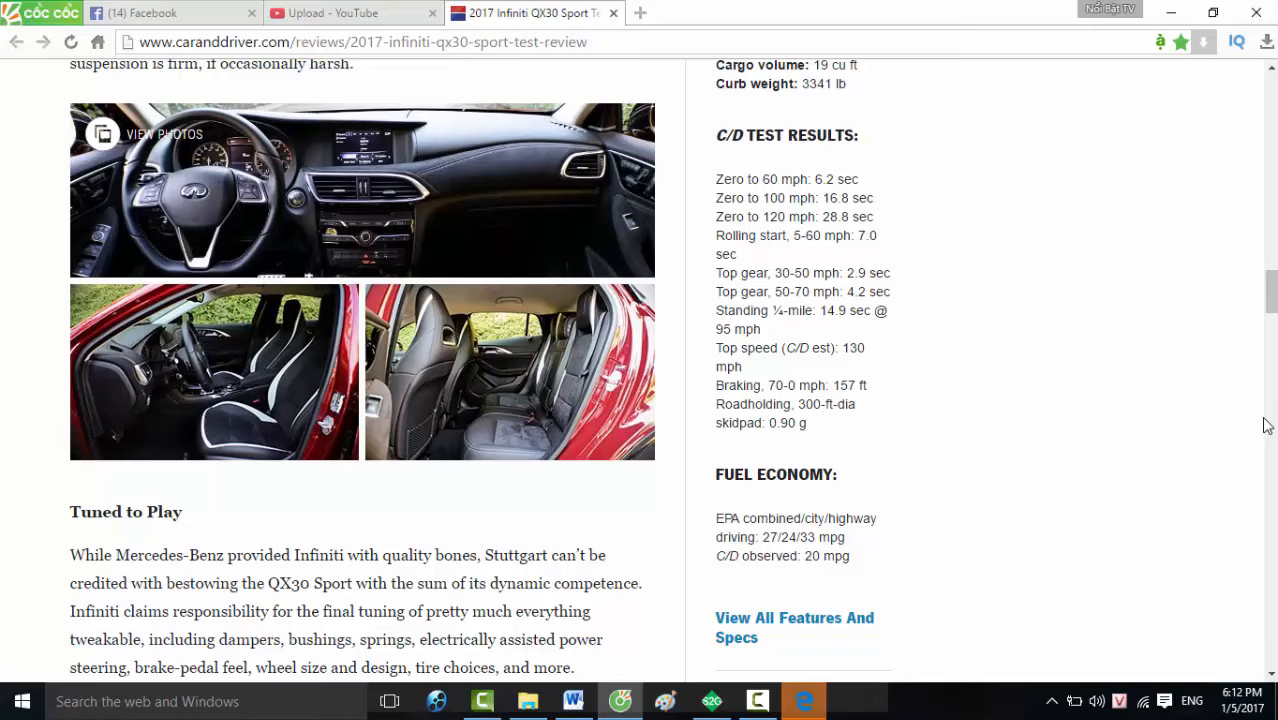
mouse_move(1268, 420)
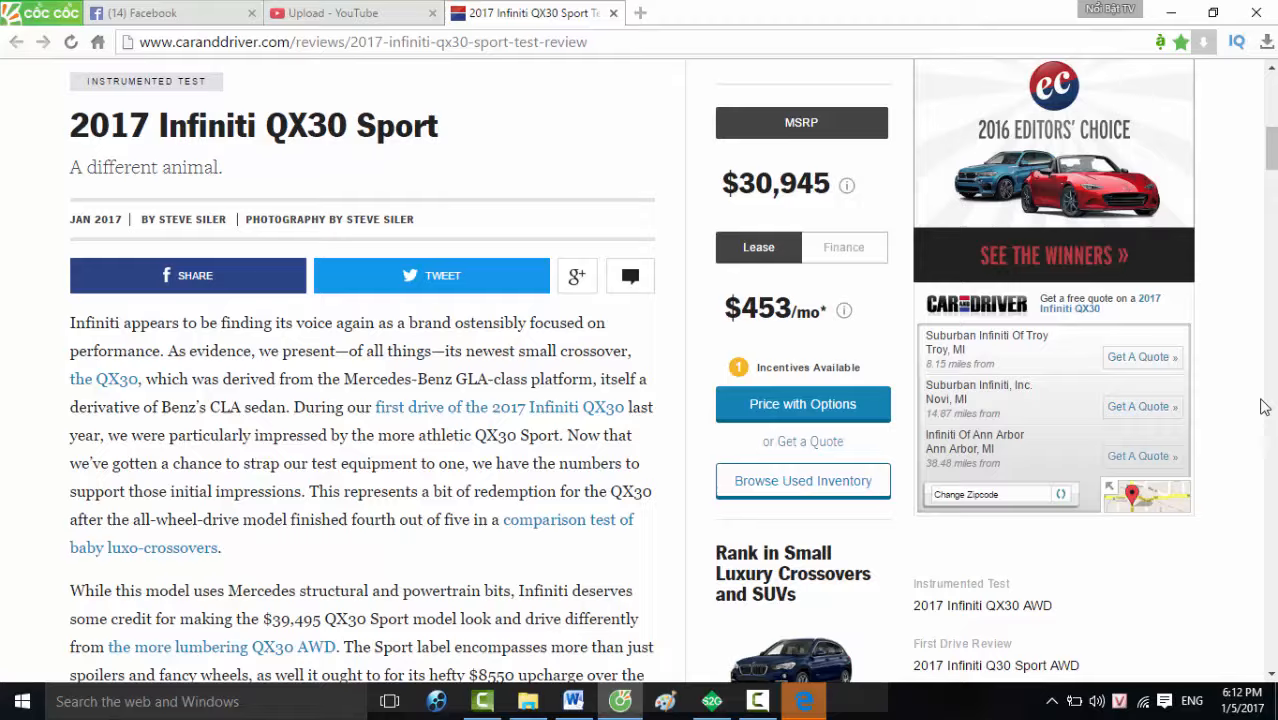
scroll(down, 3)
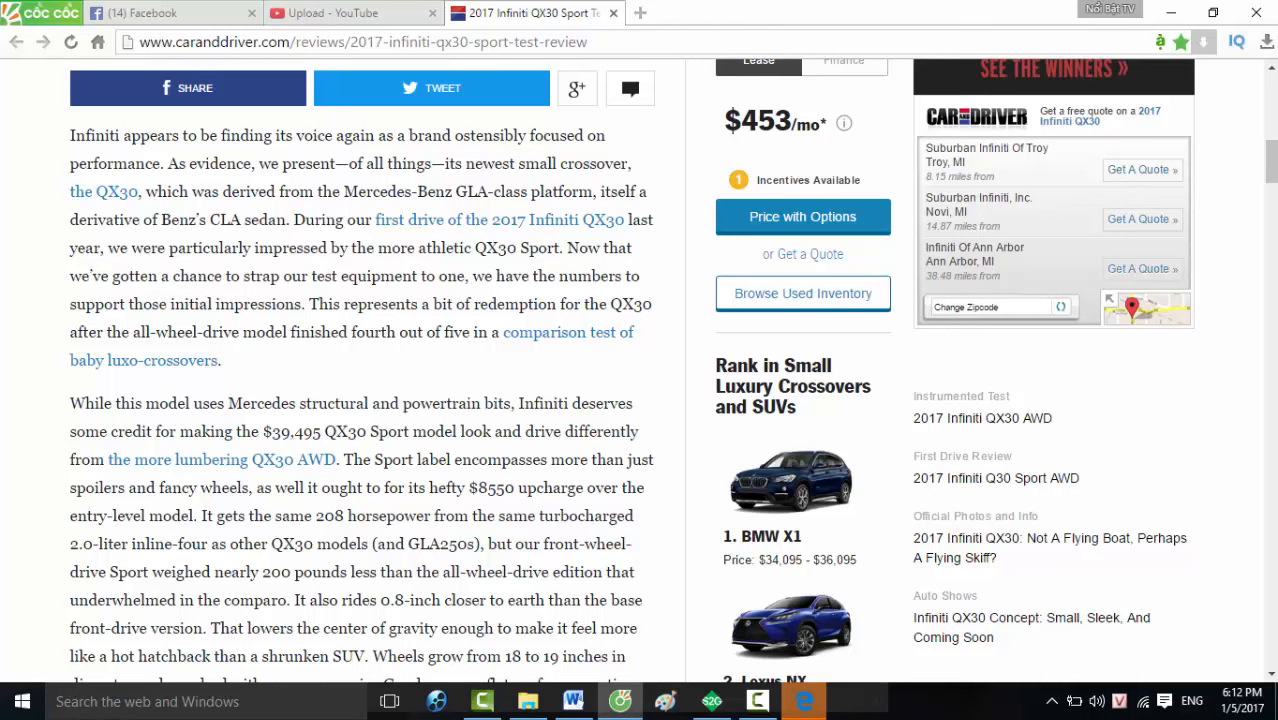
scroll(down, 3)
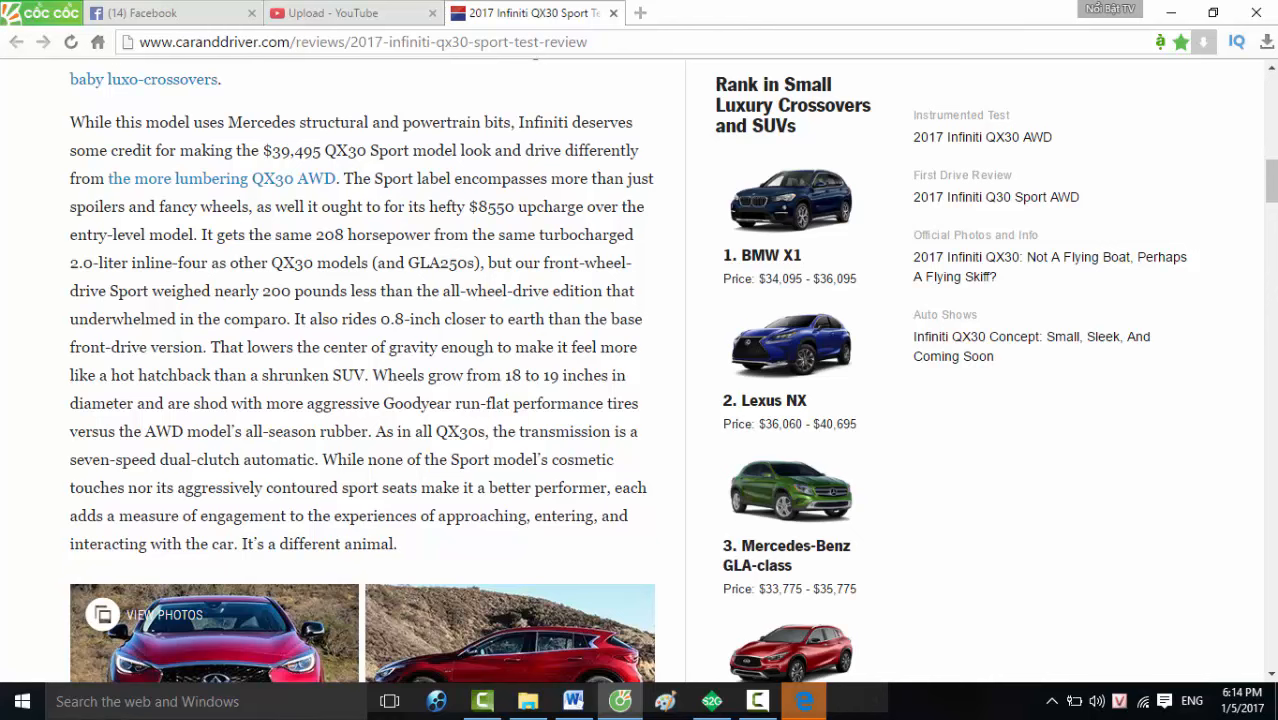
scroll(down, 3)
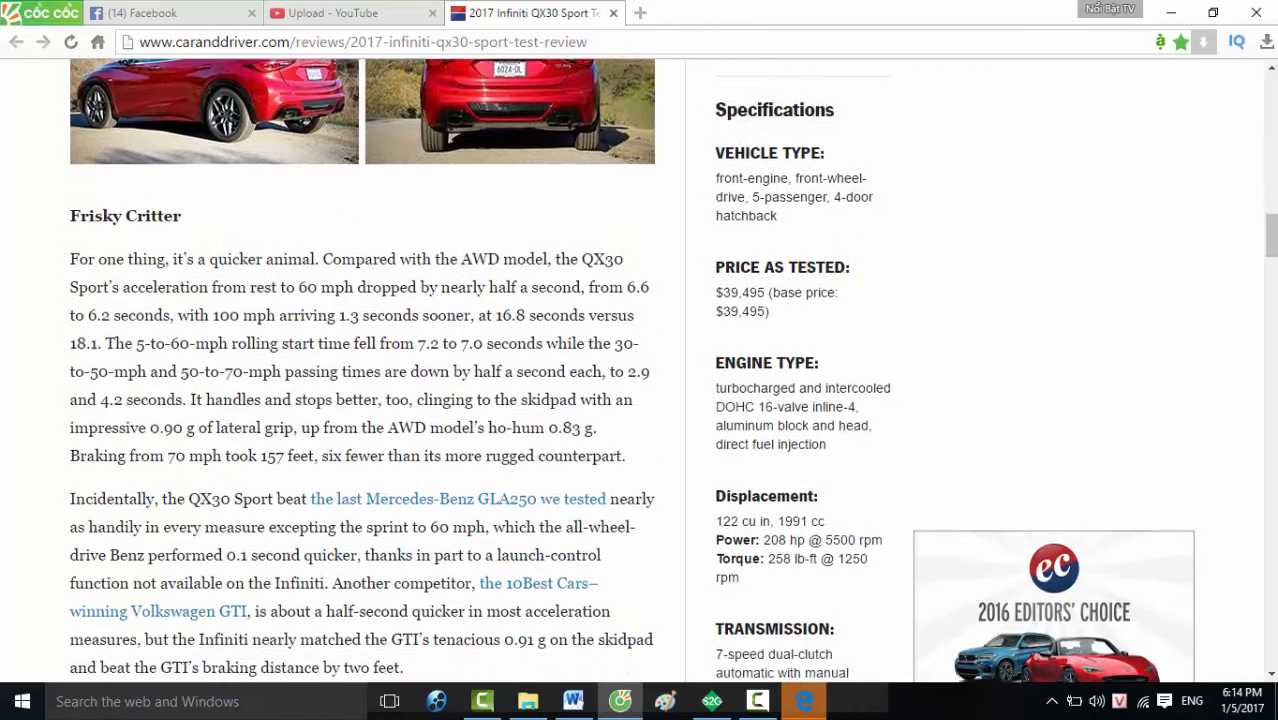
scroll(down, 3)
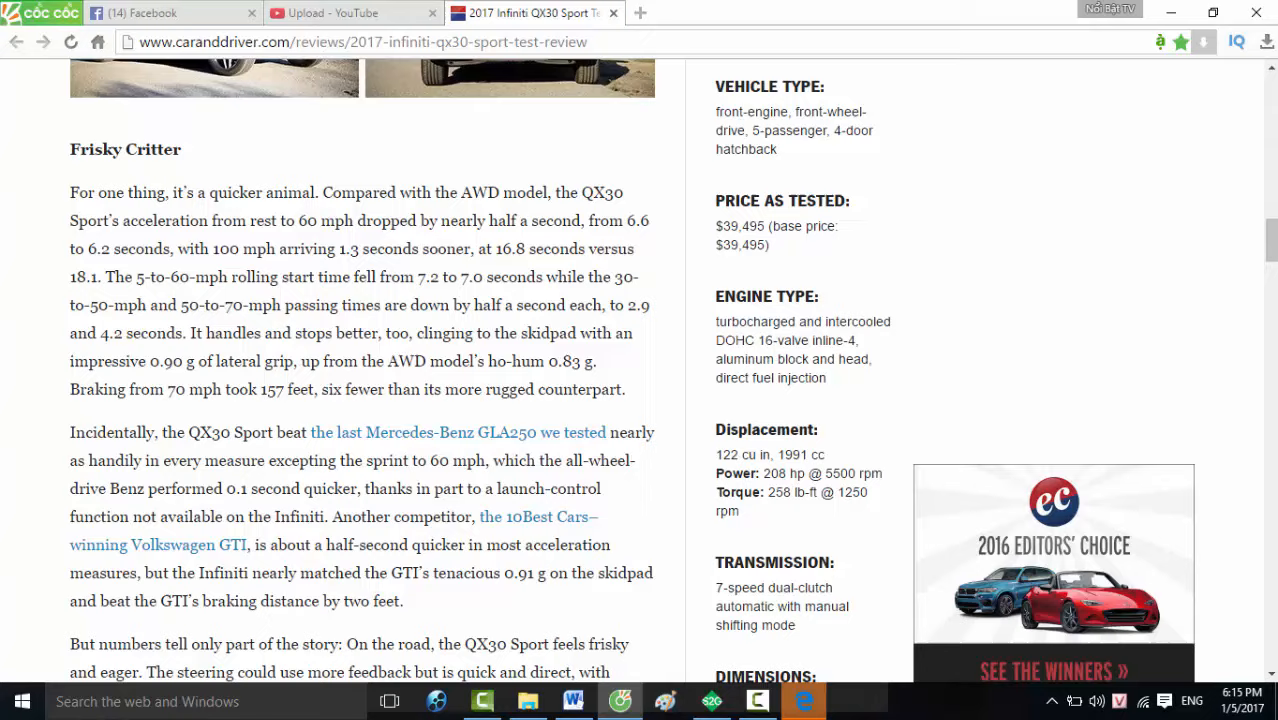
scroll(down, 3)
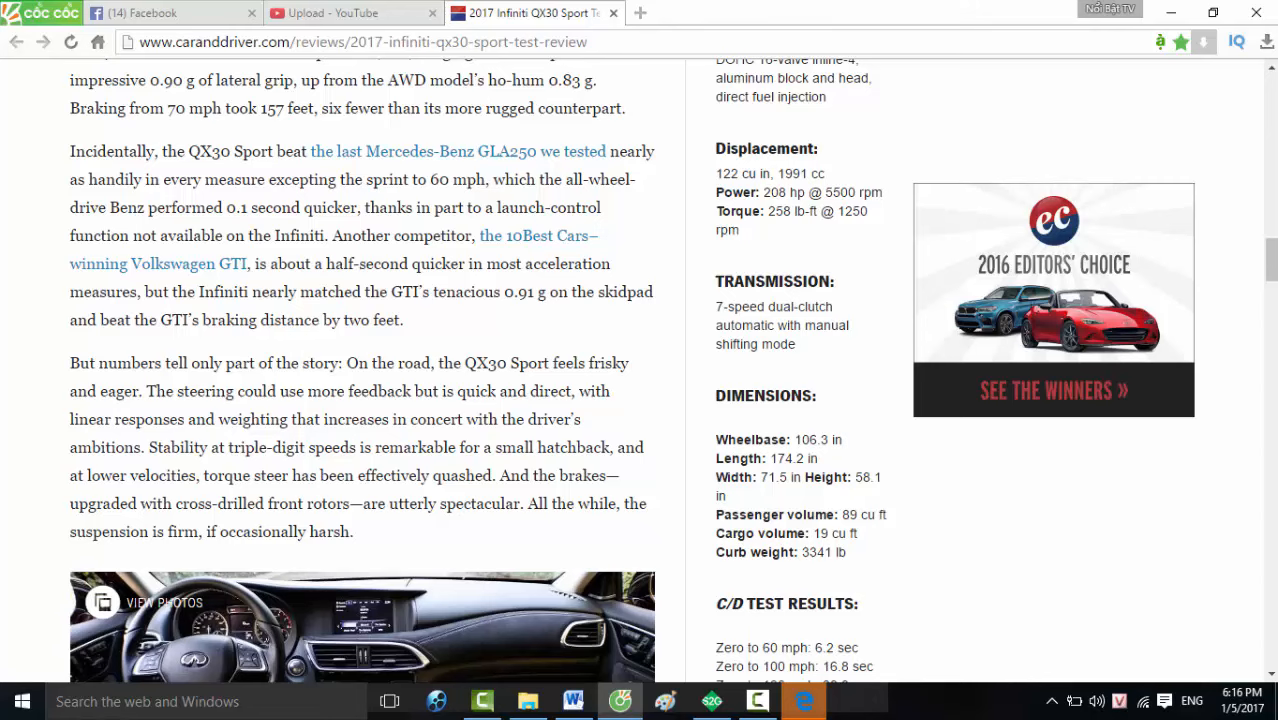
scroll(down, 3)
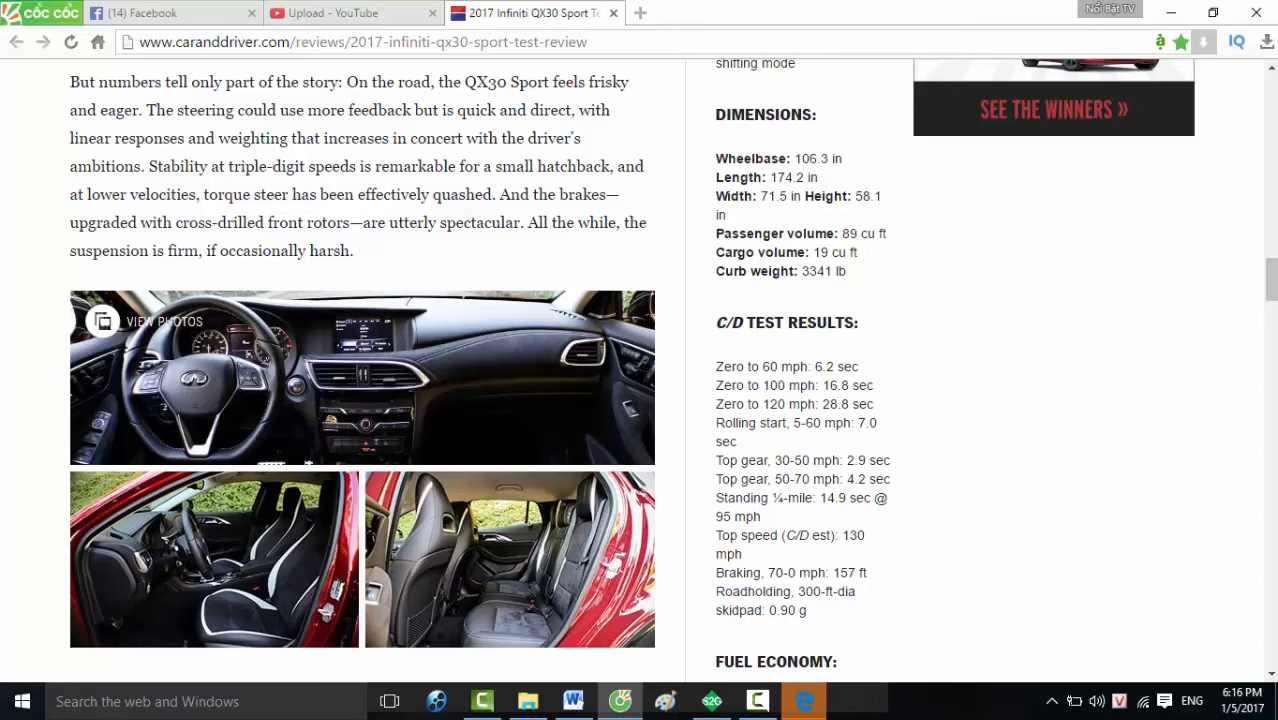
scroll(down, 3)
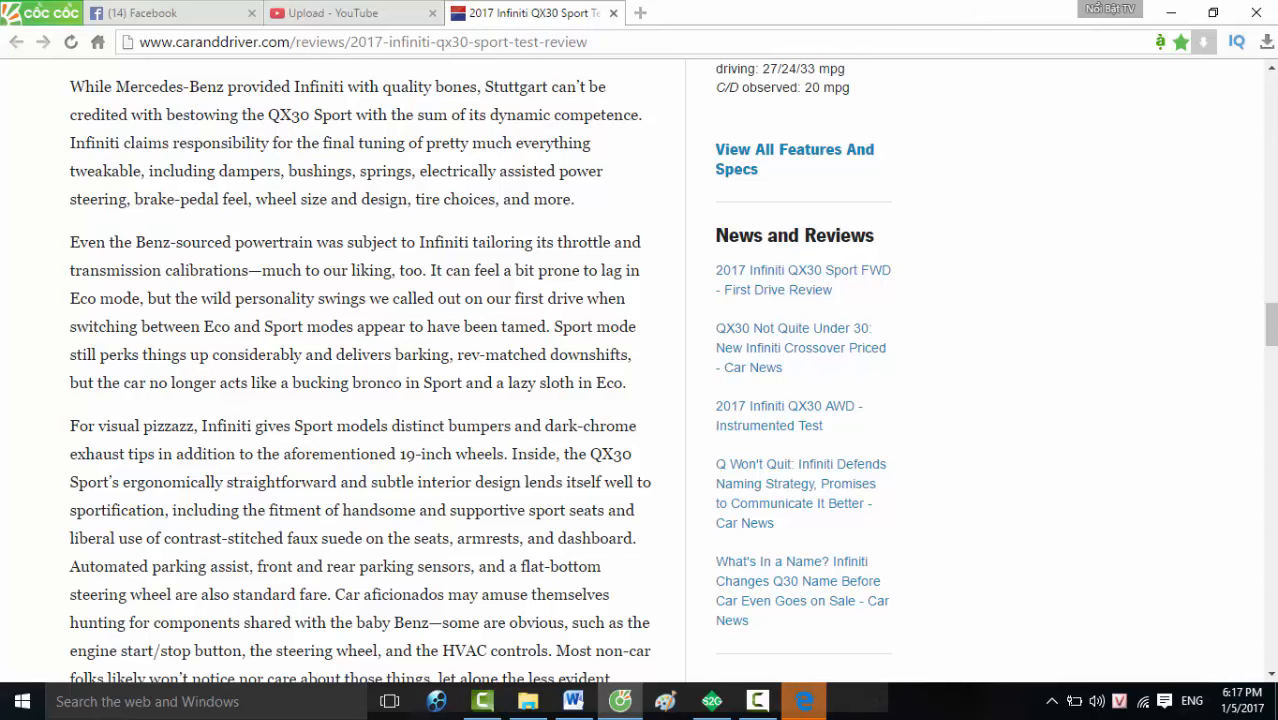
scroll(down, 3)
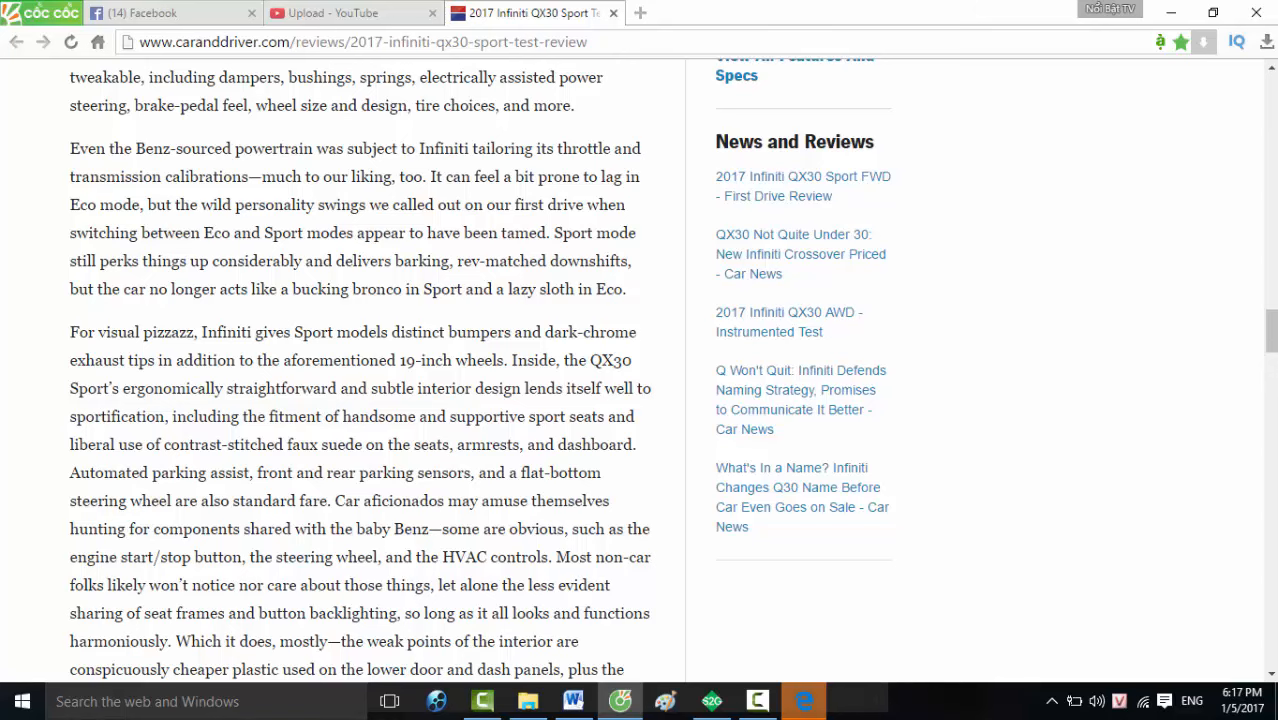
scroll(down, 3)
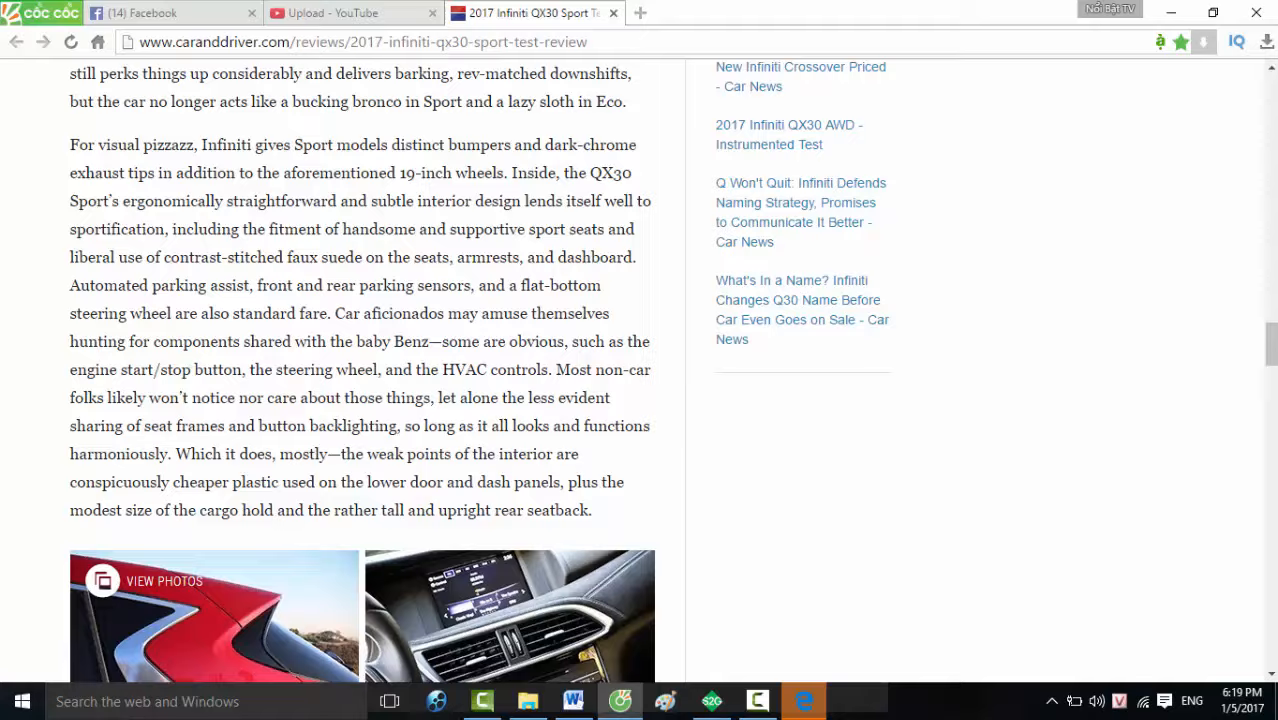
scroll(down, 3)
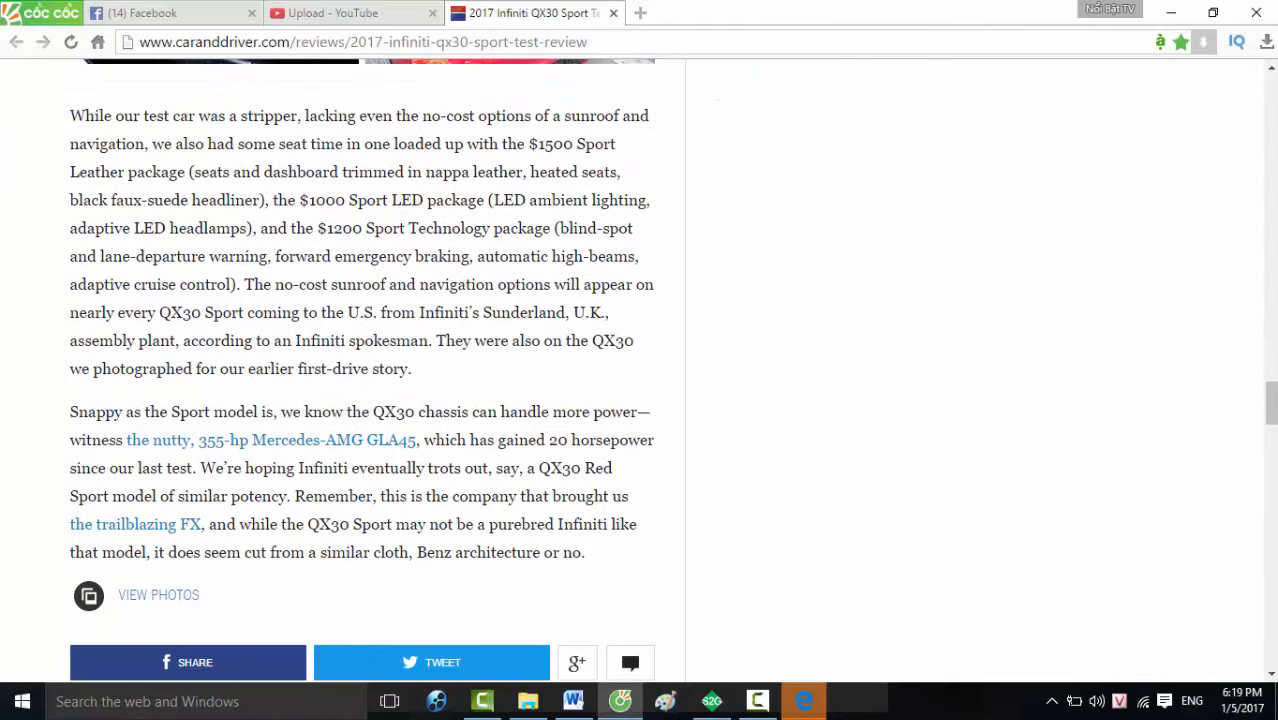